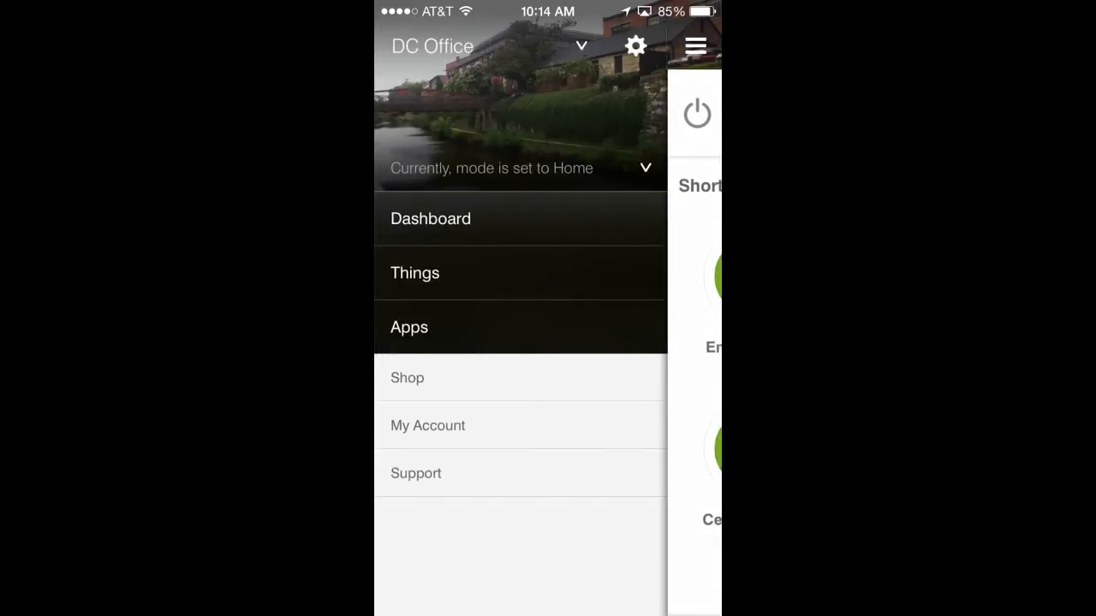
Go to Apps and open the Sonos Notify with Sound SmartApp's settings.
click(409, 327)
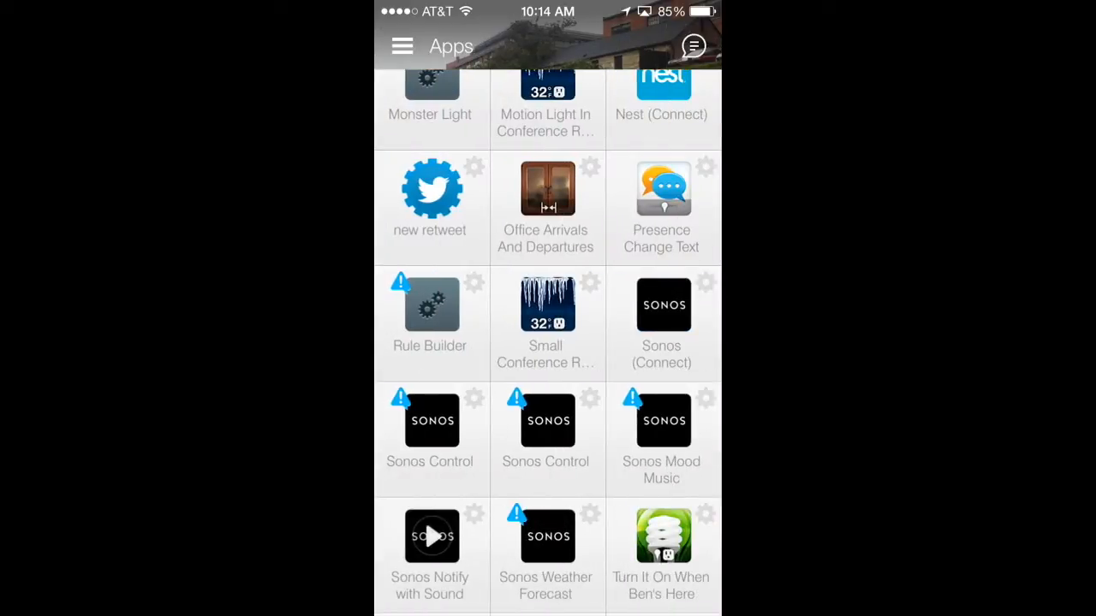
click(545, 305)
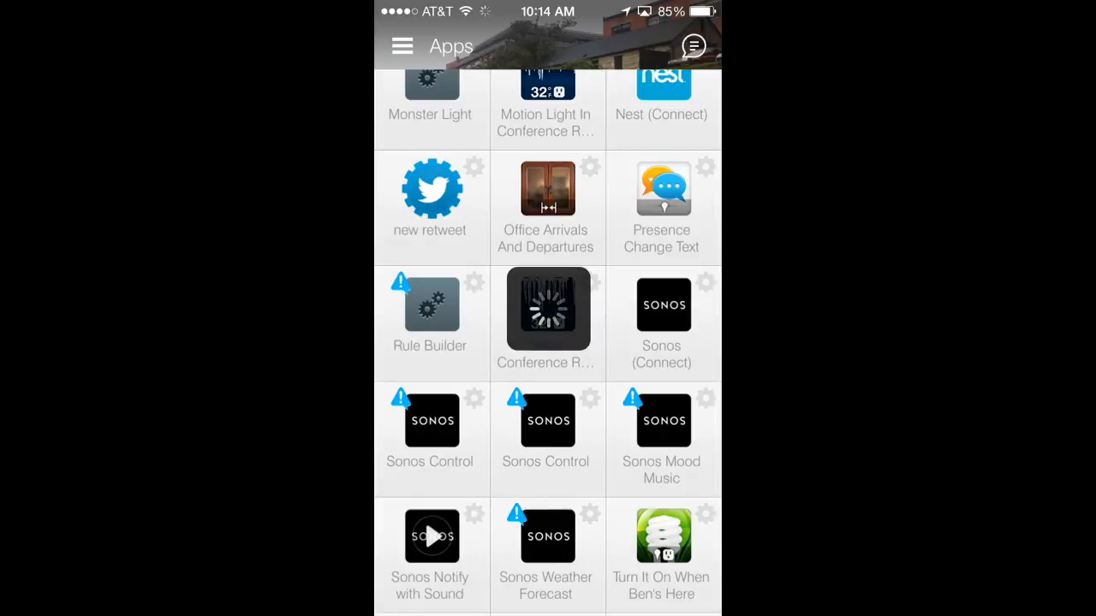
click(430, 537)
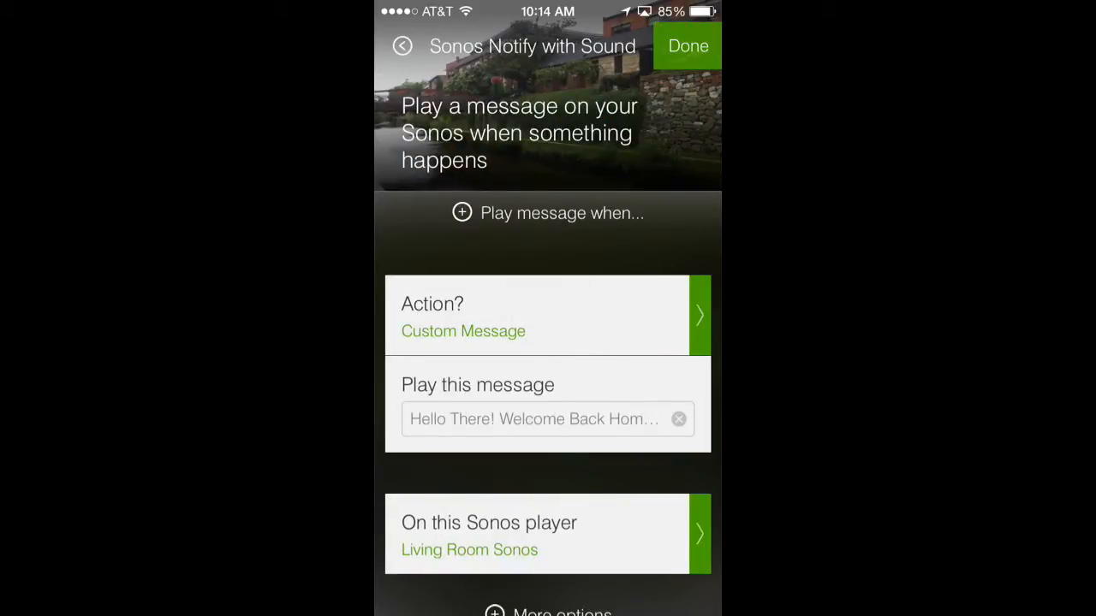
Under 'Play message when…', choose Kitchen Motion as the Motion Here trigger sensor.
click(462, 212)
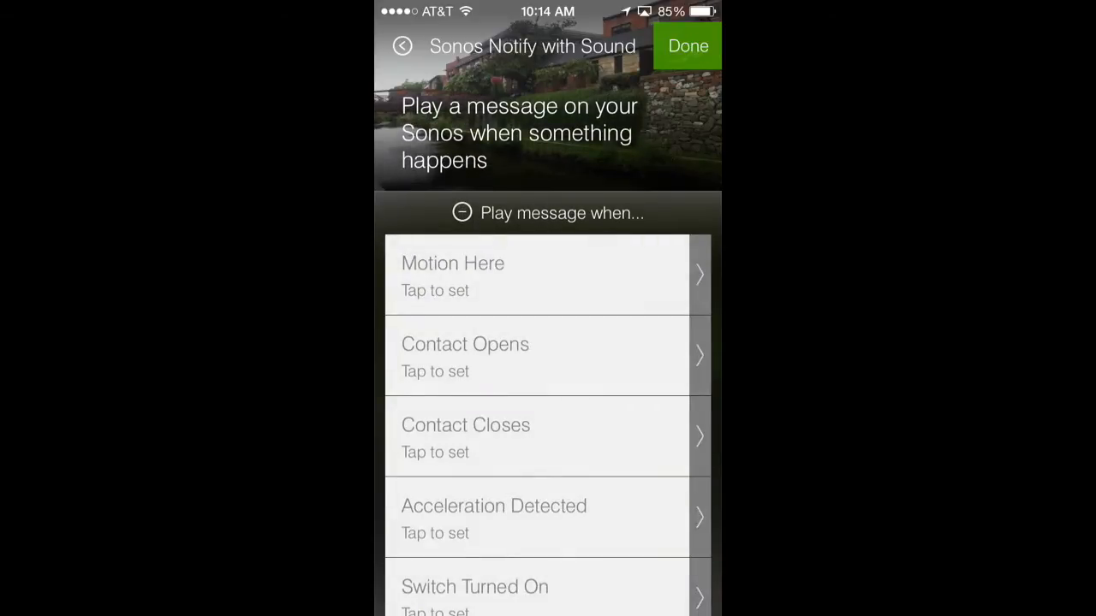
click(548, 274)
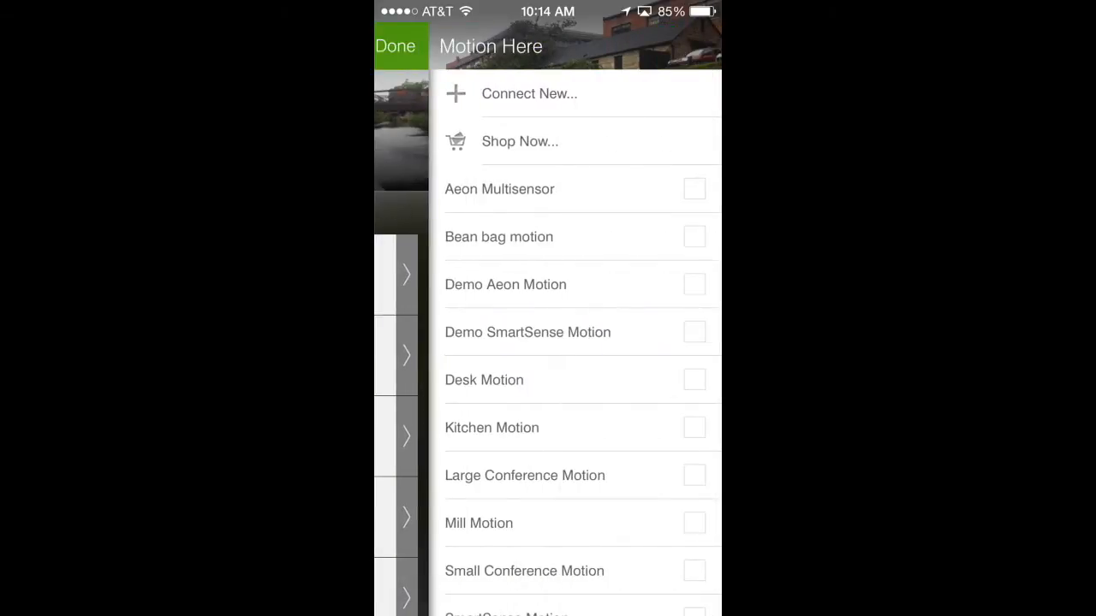
click(695, 428)
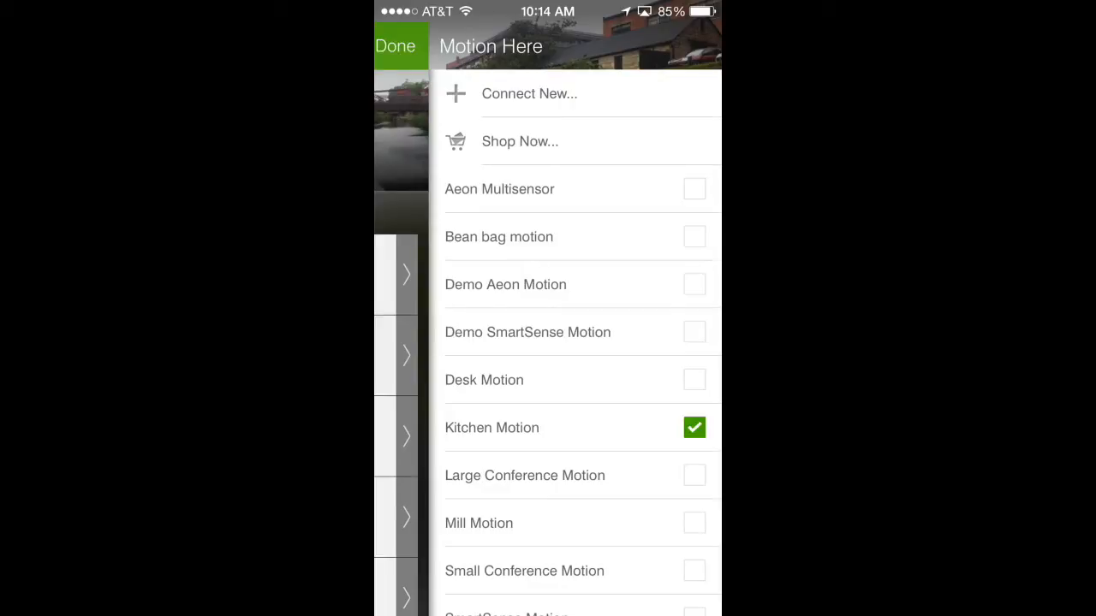
click(394, 44)
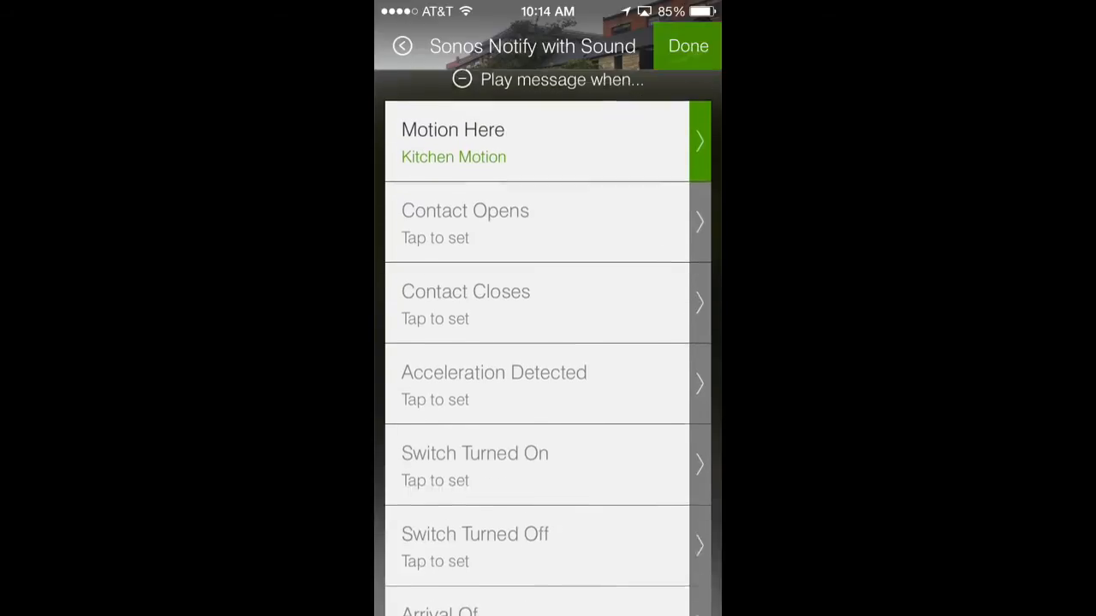
scroll(down, 3)
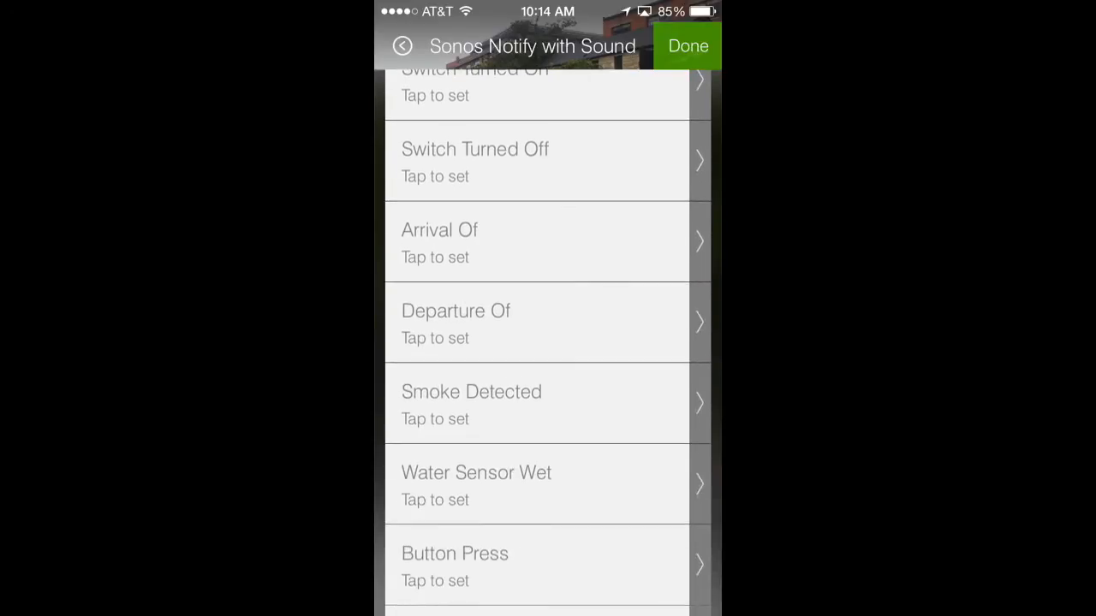
scroll(down, 3)
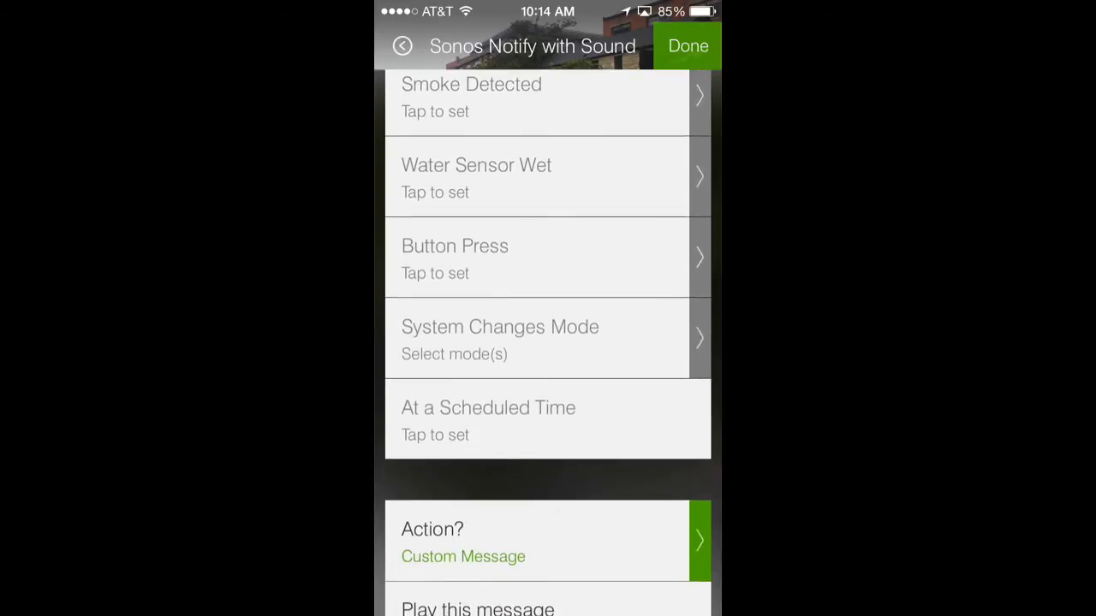
Change the Action to the Dogs Barking sound, leaving the custom message text unchanged.
click(531, 540)
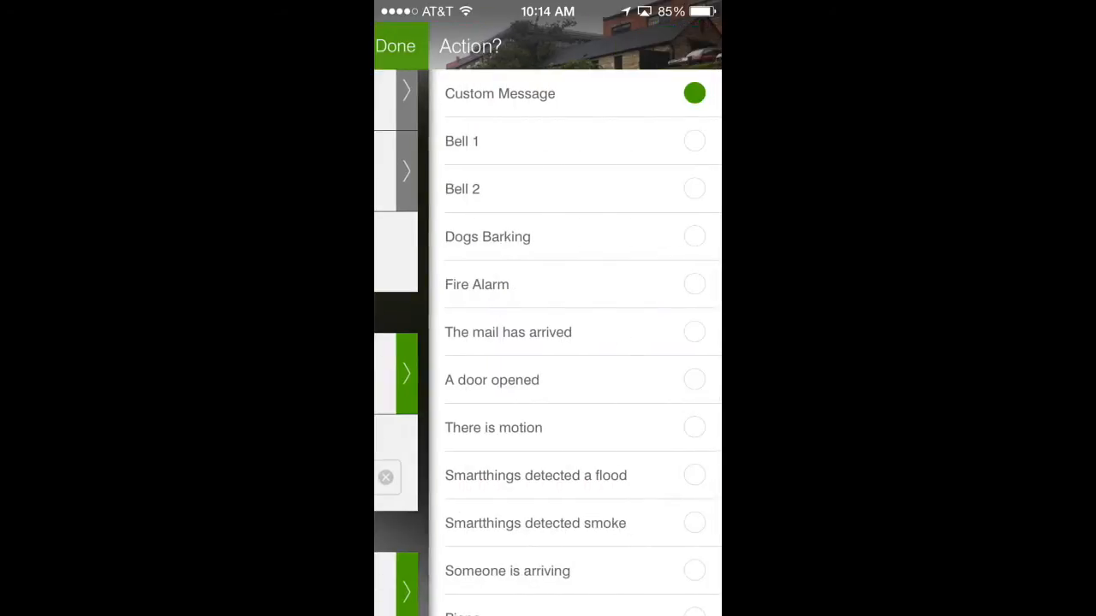
click(695, 93)
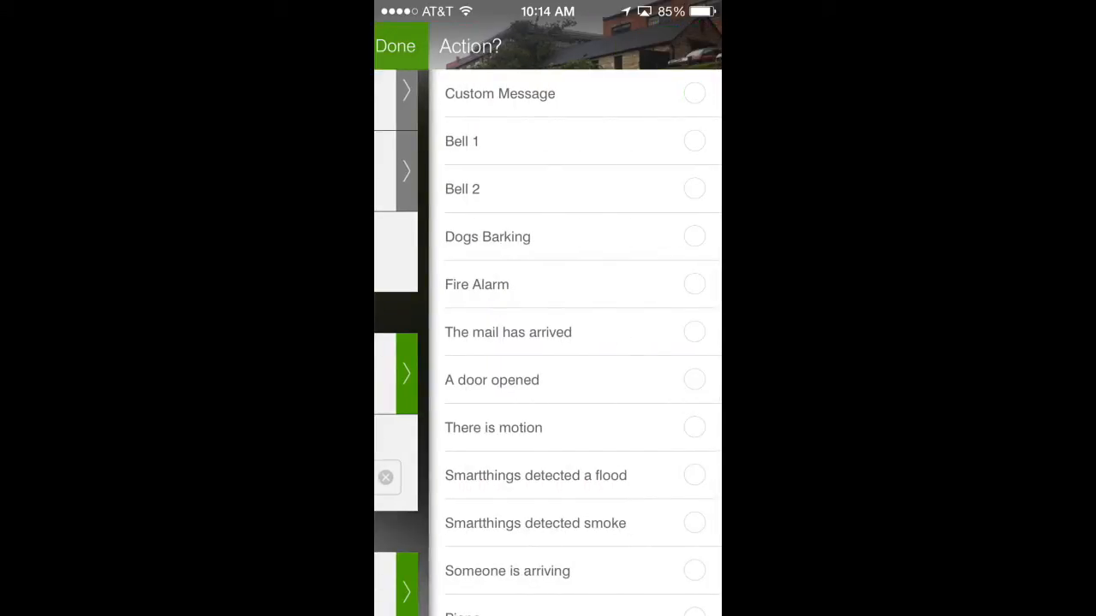
click(695, 236)
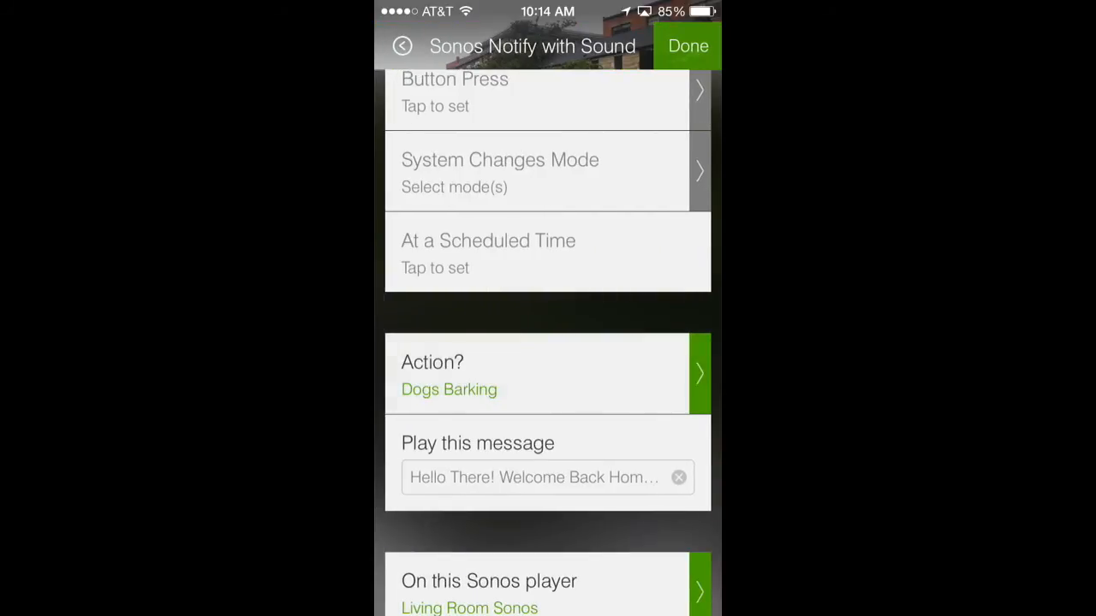
click(534, 476)
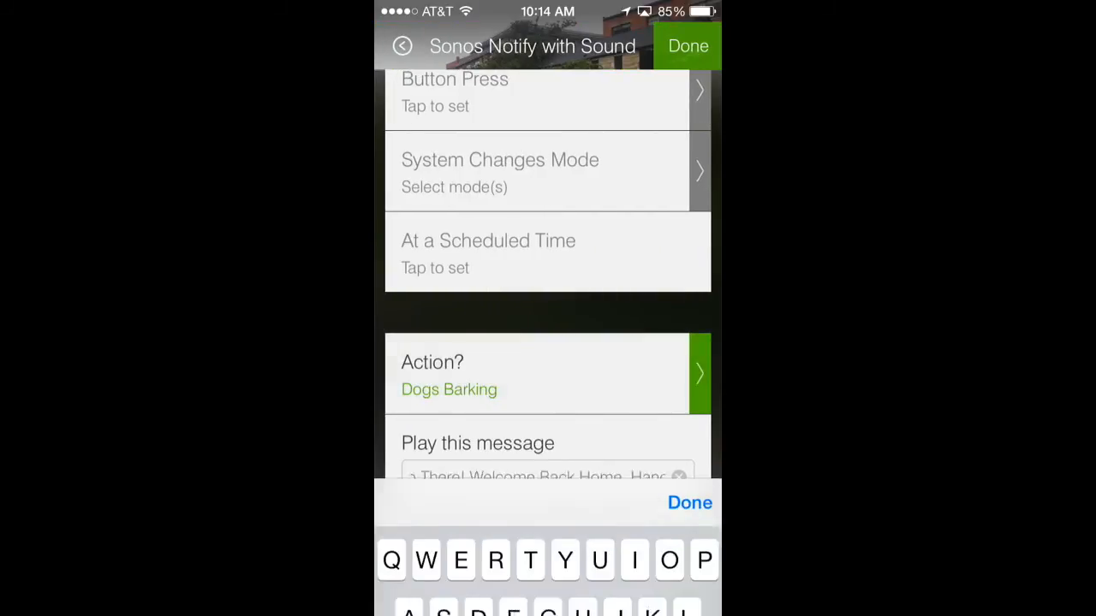
click(688, 504)
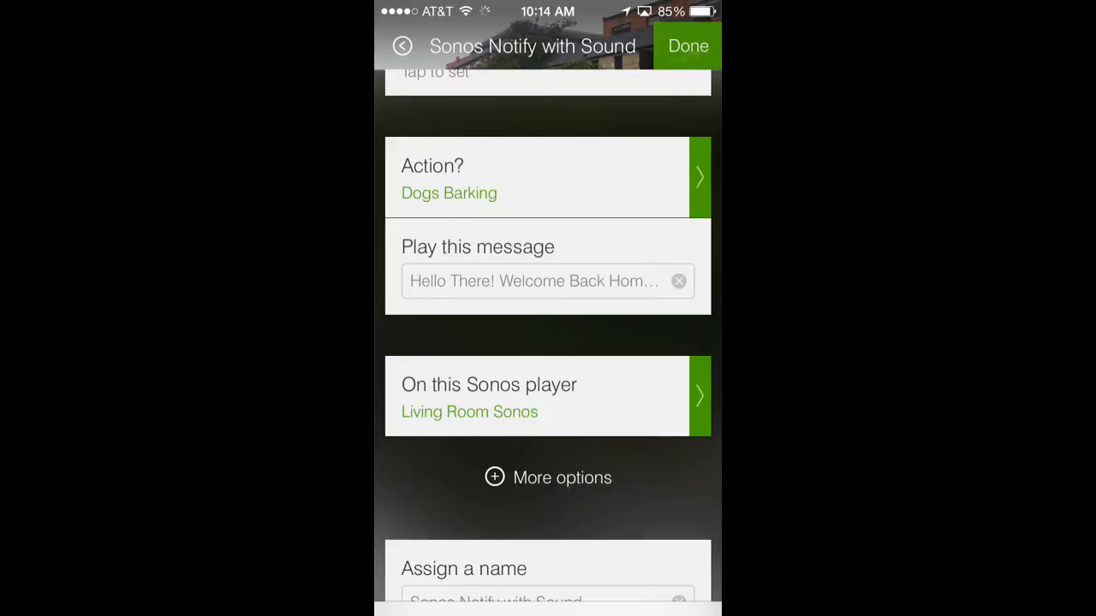